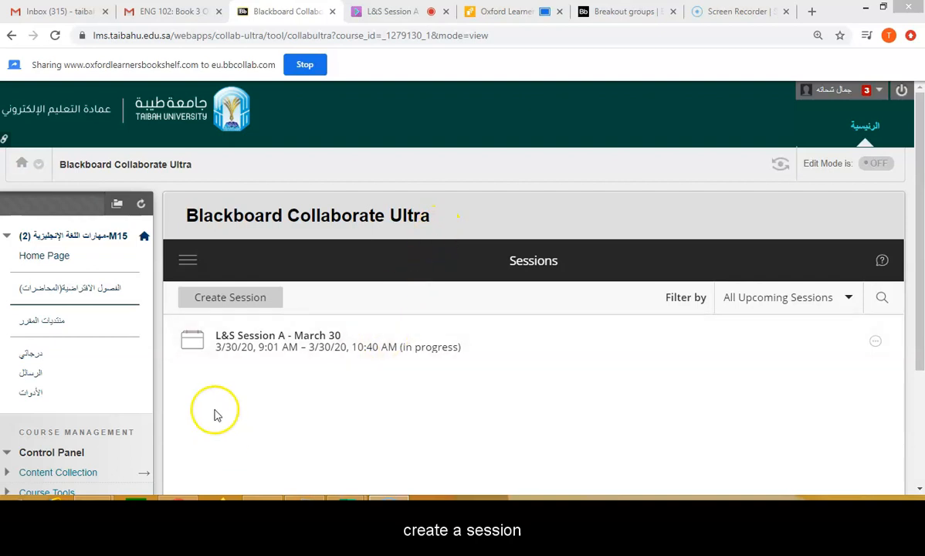
# Start a new session via Create Session so the blank details form appears.
pyautogui.click(230, 297)
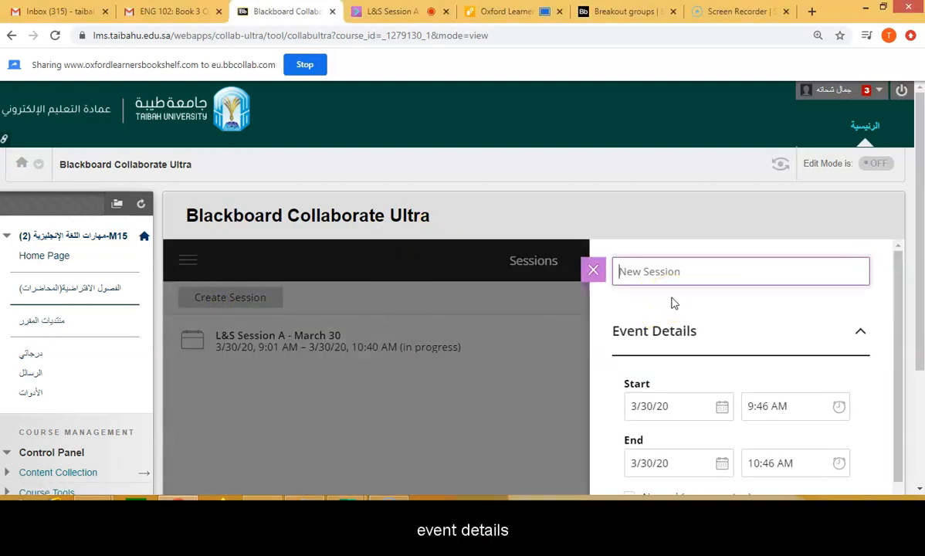
# Name the session 'Speaking Test Demo' and copy its guest link for a co-assessor.
pyautogui.write('S')
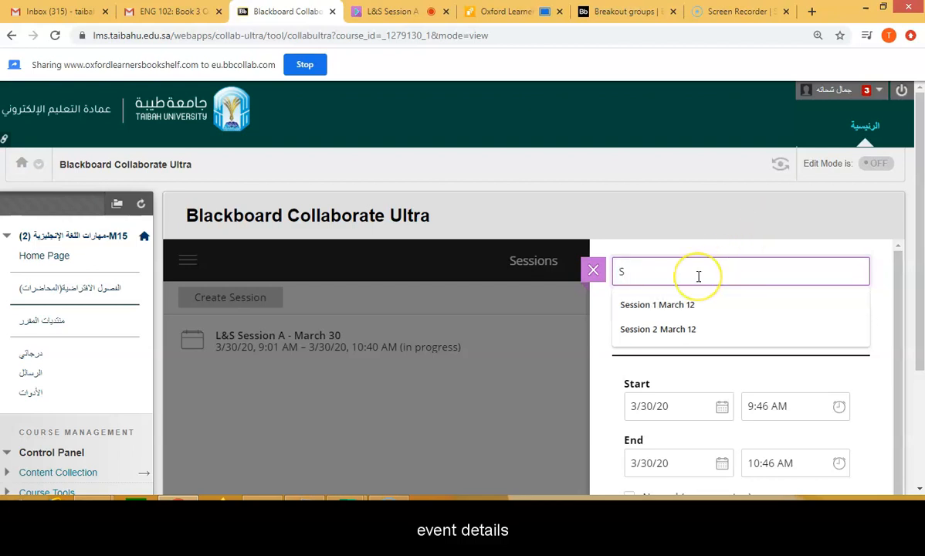
pyautogui.write('peaking Test')
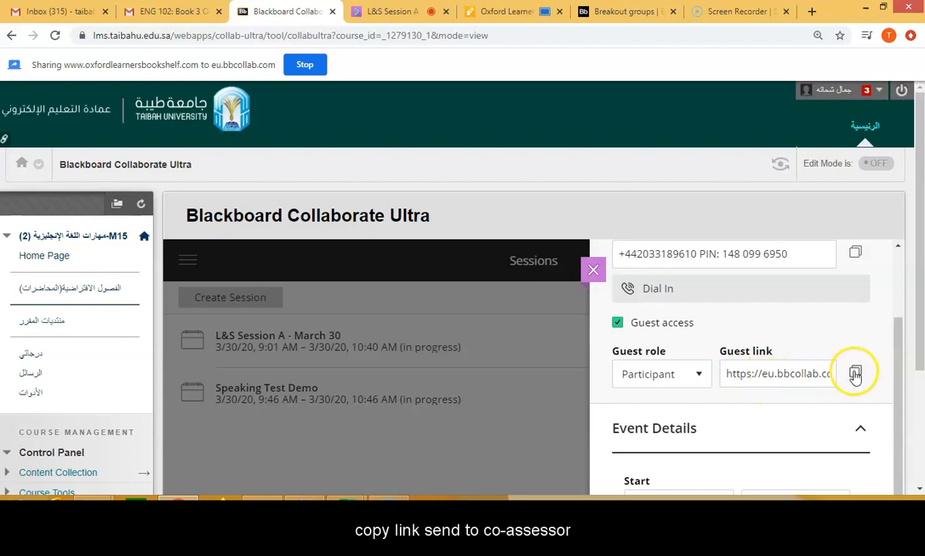
pyautogui.click(855, 374)
pyautogui.write('10:00 AM')
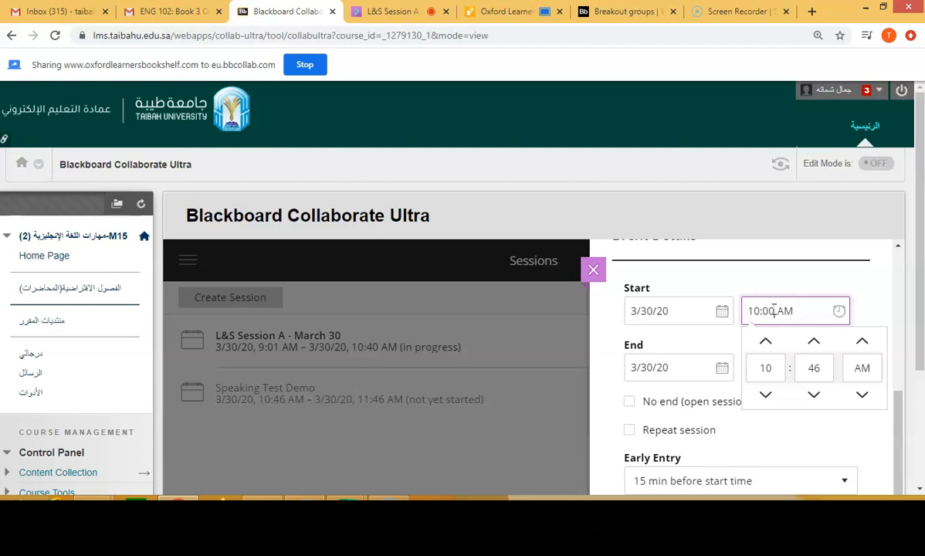
# Confirm the 10:00 AM start and set the end time to 2:00 PM.
pyautogui.click(770, 367)
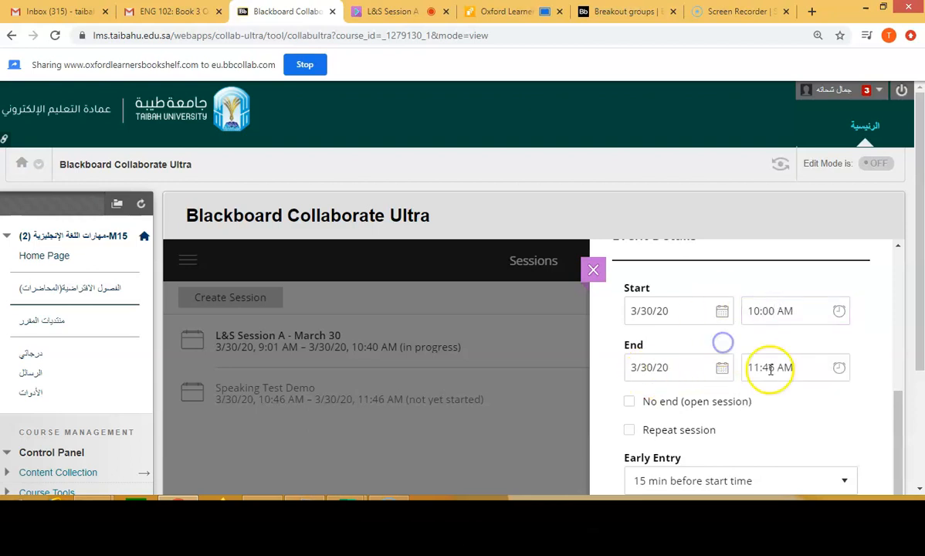
pyautogui.click(770, 367)
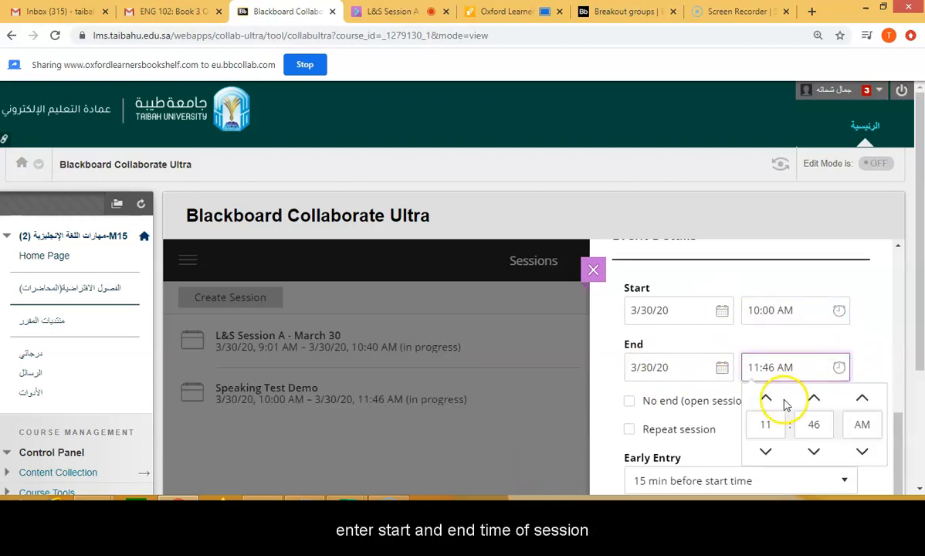
pyautogui.click(766, 424)
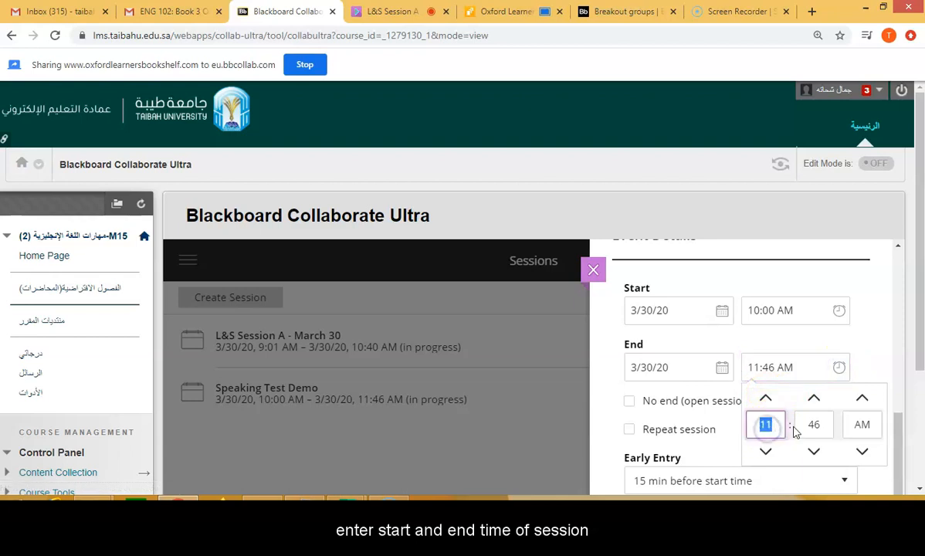
pyautogui.write('2')
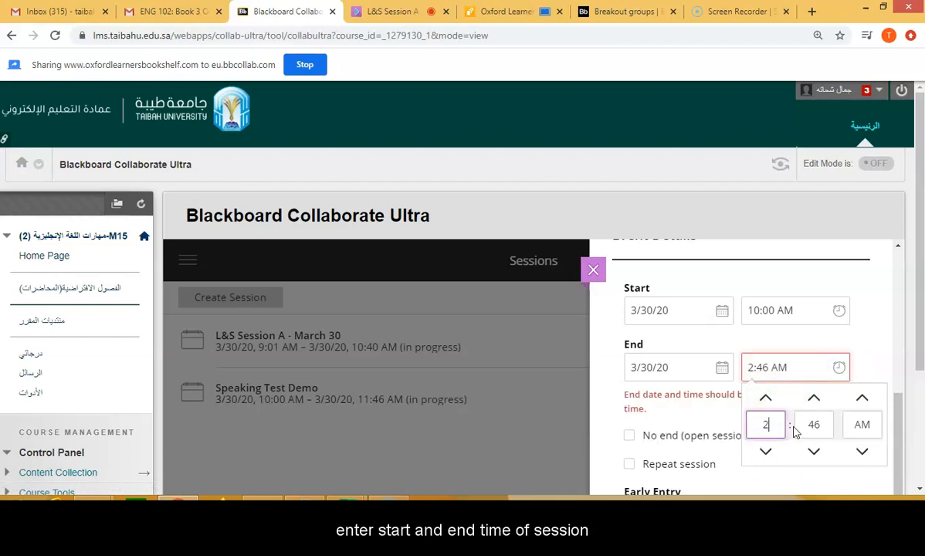
pyautogui.click(814, 425)
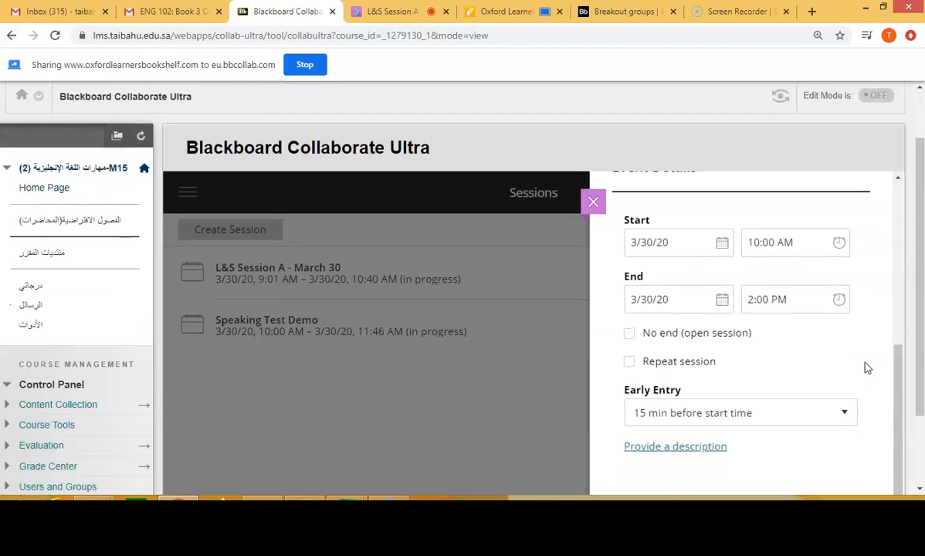
pyautogui.click(628, 265)
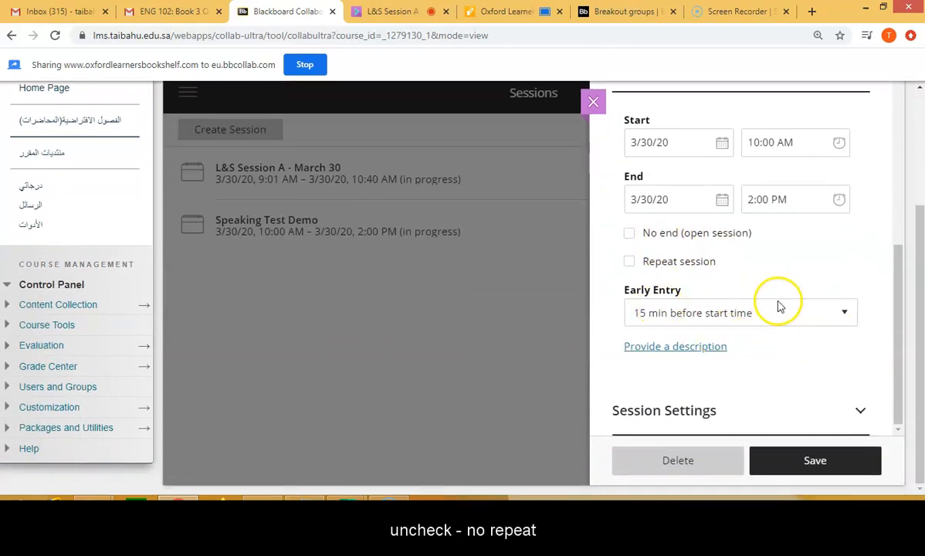
# Keep early entry at 15 minutes before the session start.
pyautogui.click(740, 313)
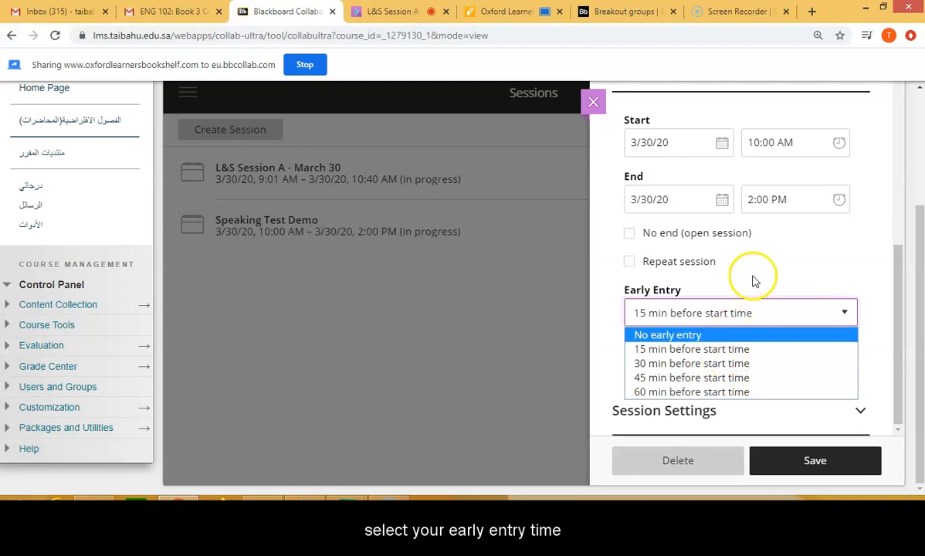
pyautogui.click(692, 348)
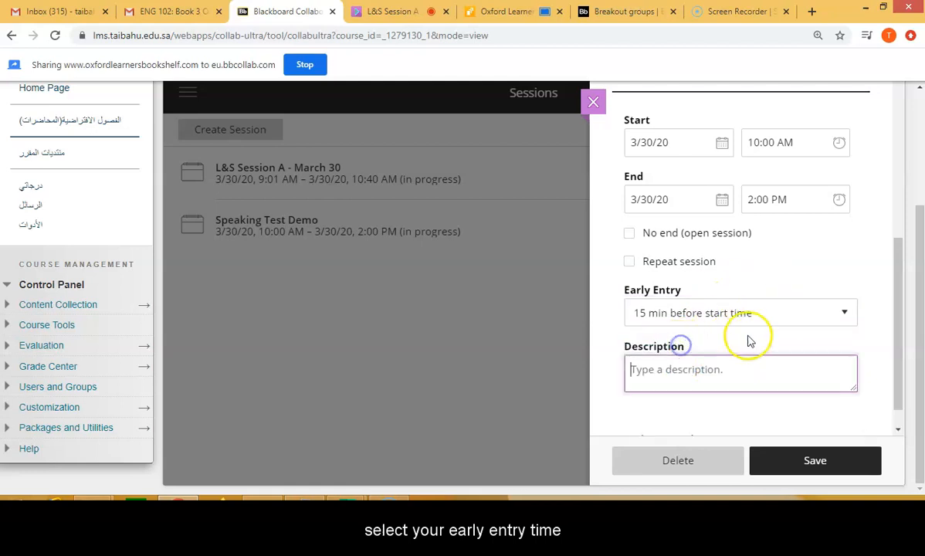
pyautogui.scroll(-3)
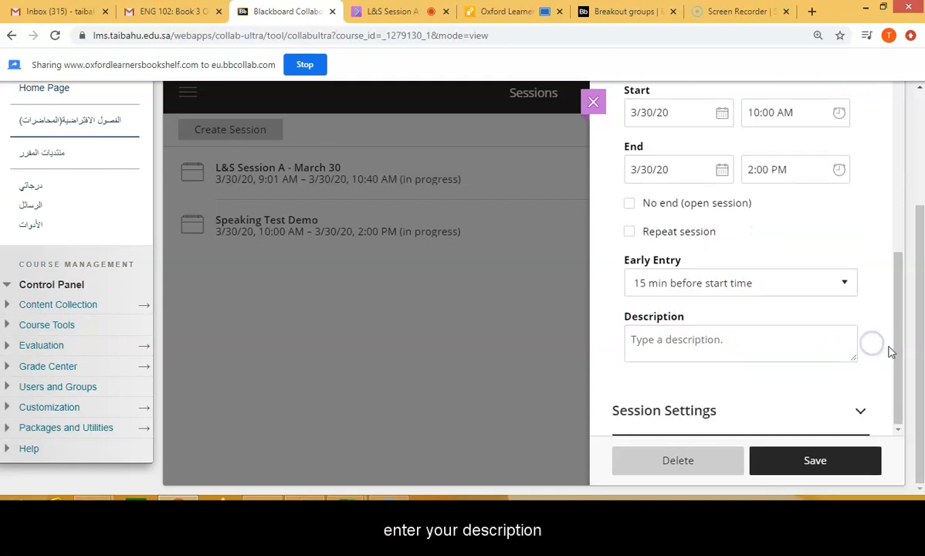
# Add the description 'This session is for the speaking exam for section xxx.'.
pyautogui.click(718, 343)
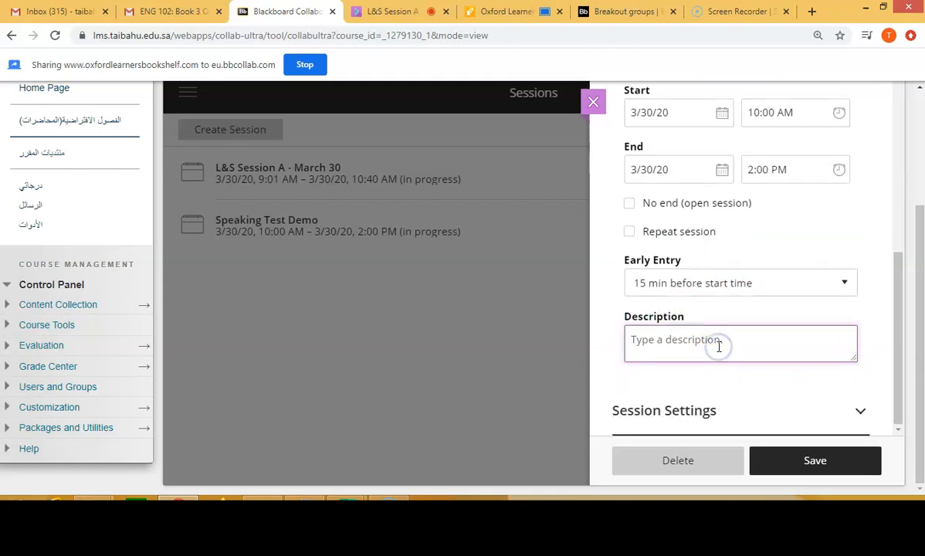
pyautogui.write('This sess')
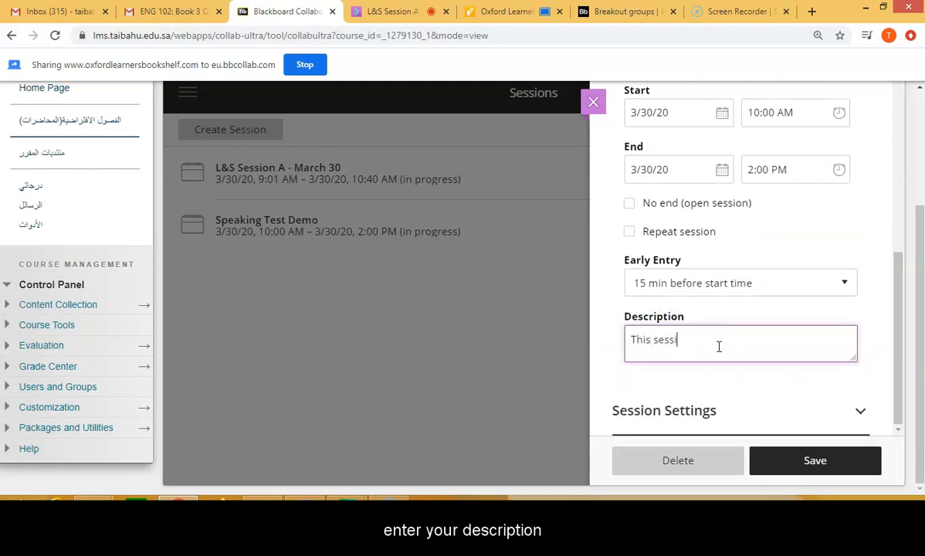
pyautogui.write('ion is for the speaking Exam for')
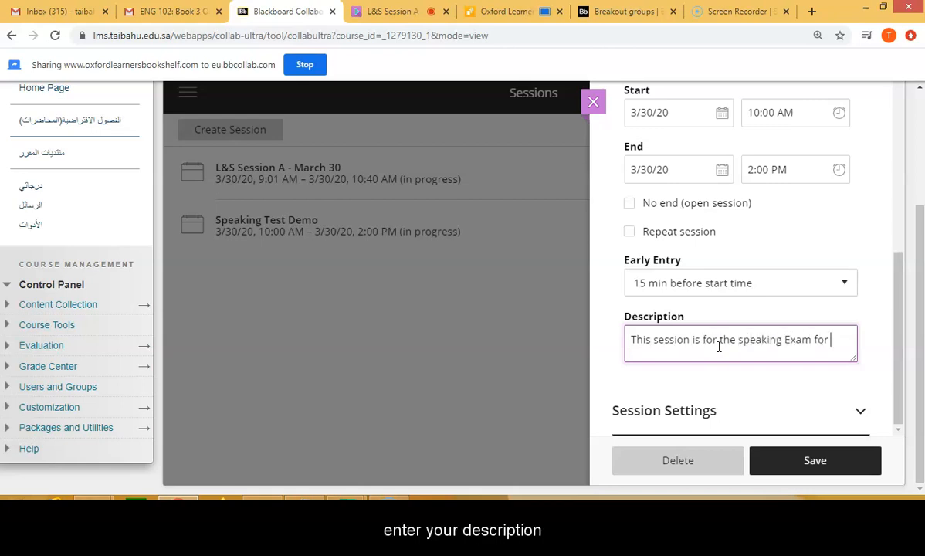
pyautogui.write('section')
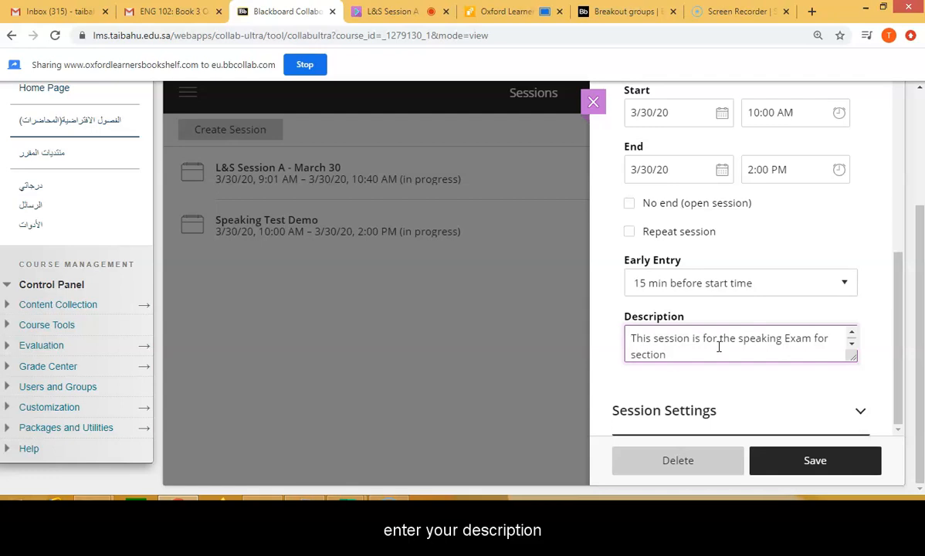
pyautogui.write('xxx.')
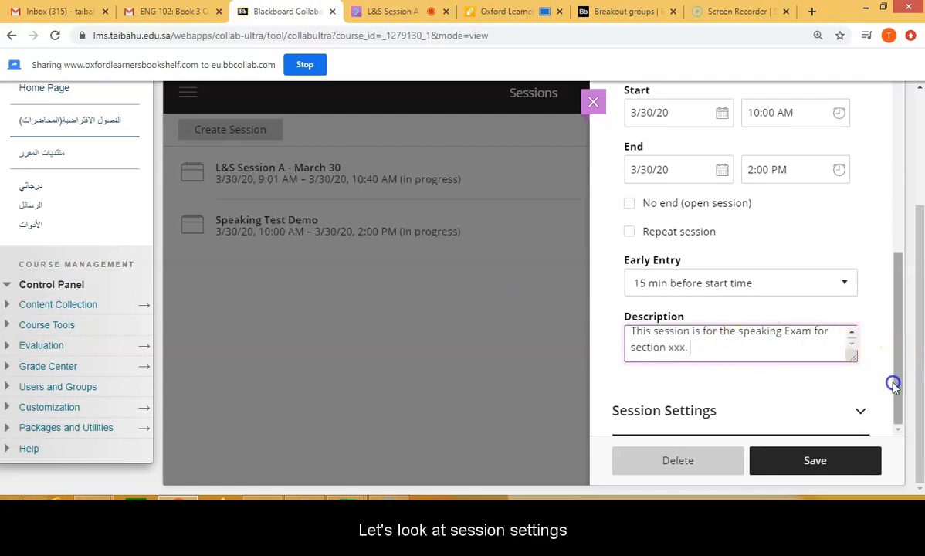
pyautogui.click(664, 410)
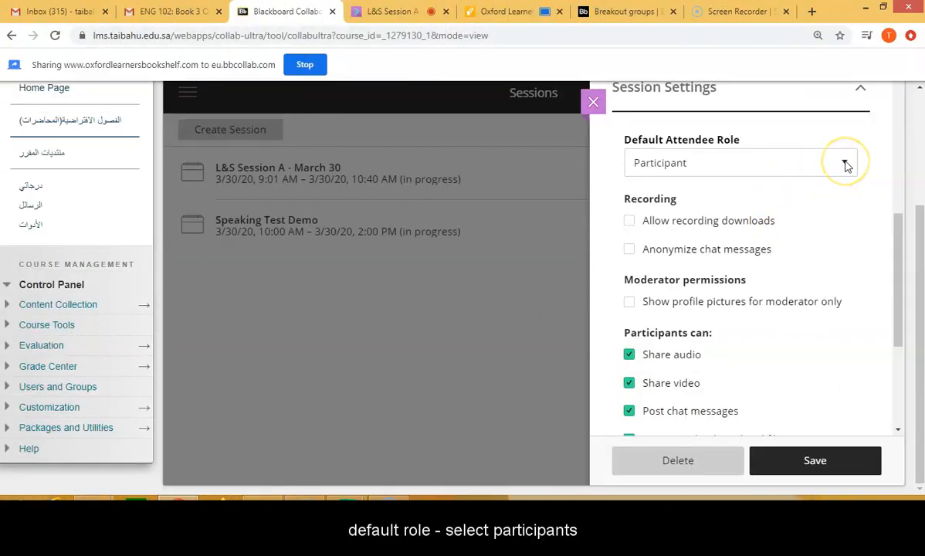
# Disallow participants drawing on the whiteboard and files, keeping audio, video and chat.
pyautogui.scroll(-3)
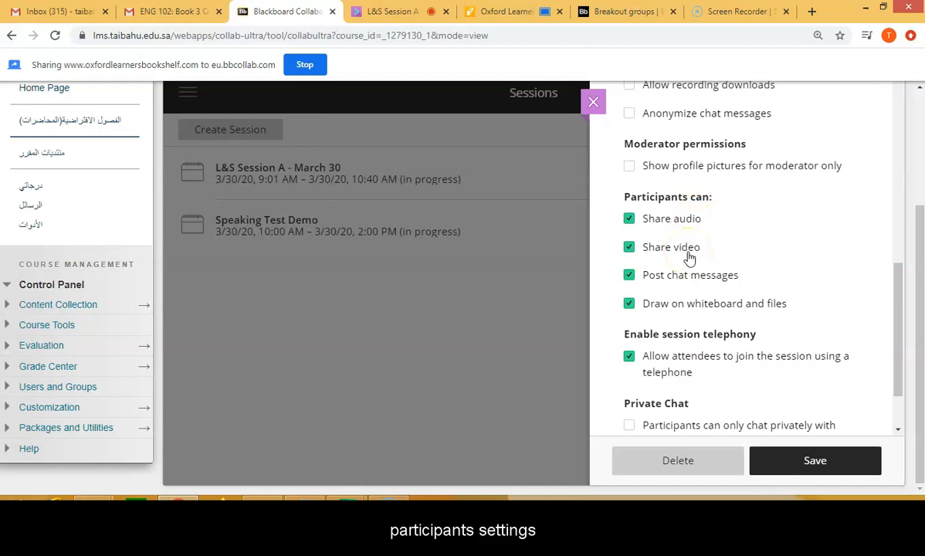
pyautogui.moveTo(693, 305)
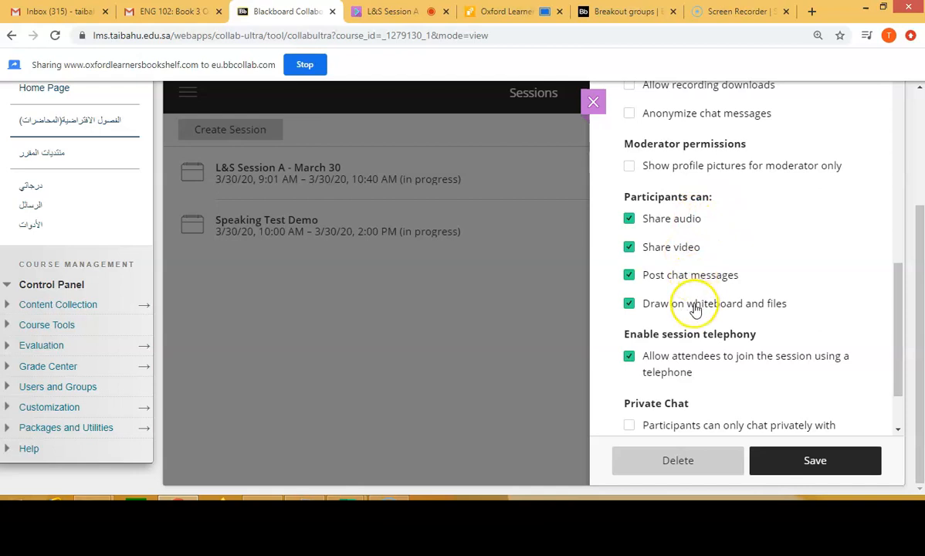
pyautogui.click(630, 303)
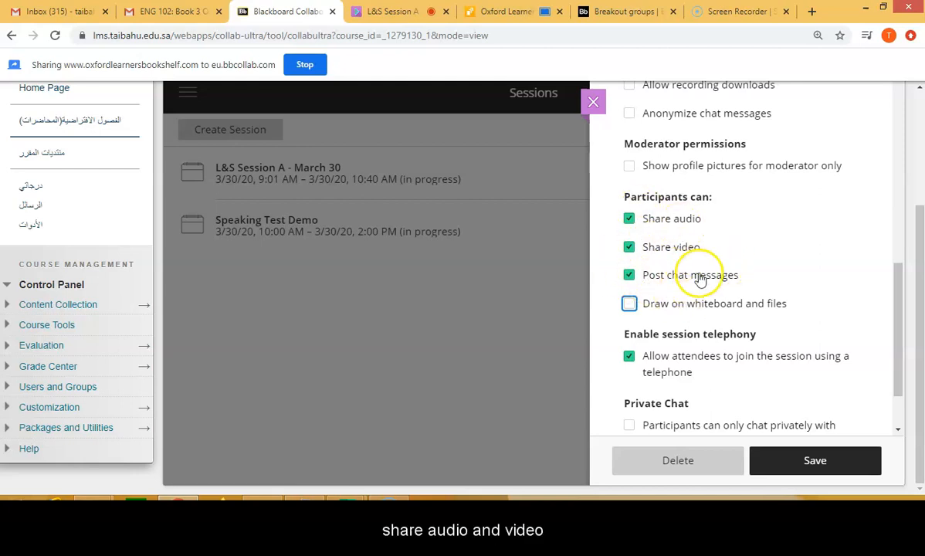
pyautogui.moveTo(693, 233)
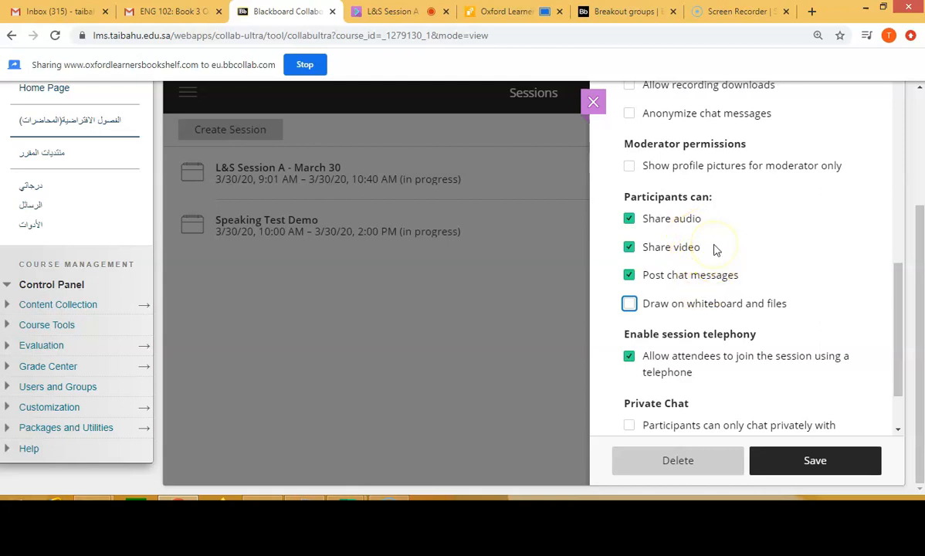
pyautogui.moveTo(711, 259)
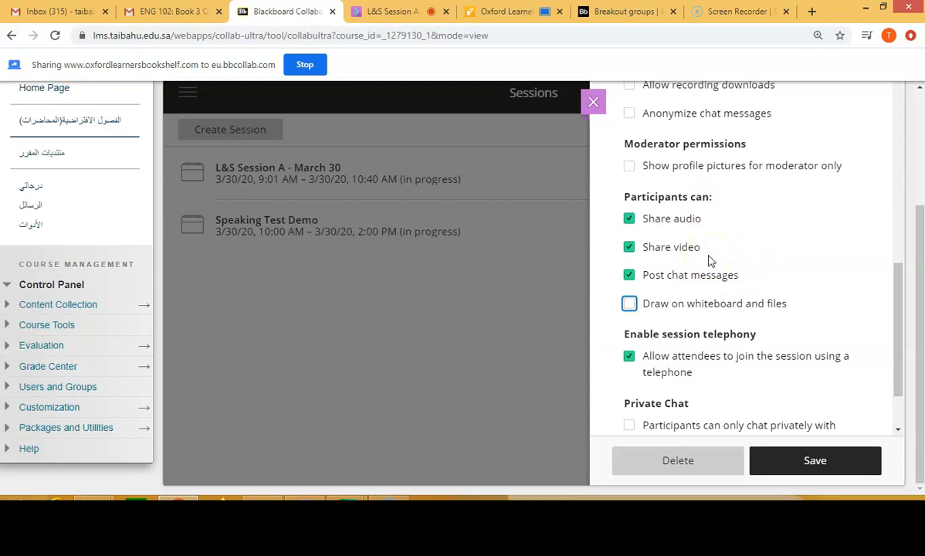
# Turn off telephone joining and limit participants' private chat to moderators only.
pyautogui.scroll(-3)
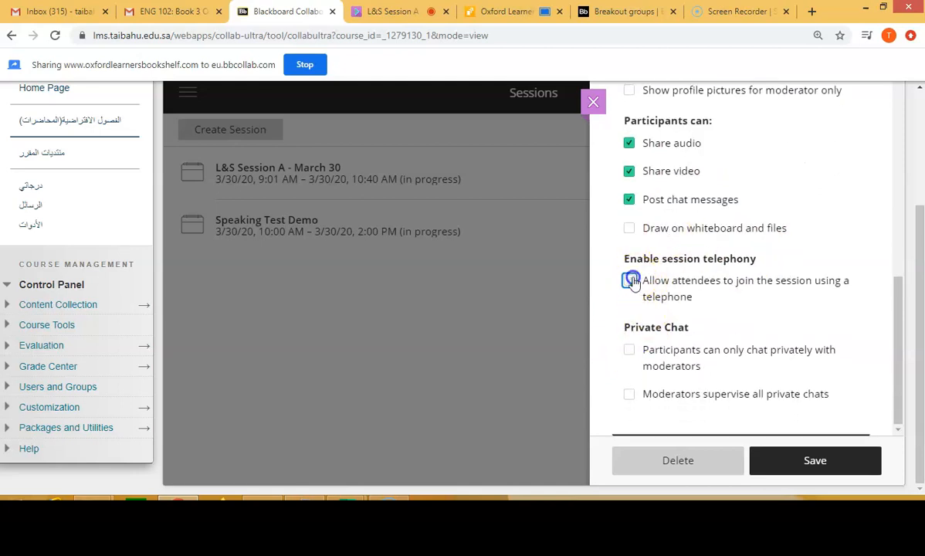
pyautogui.click(630, 281)
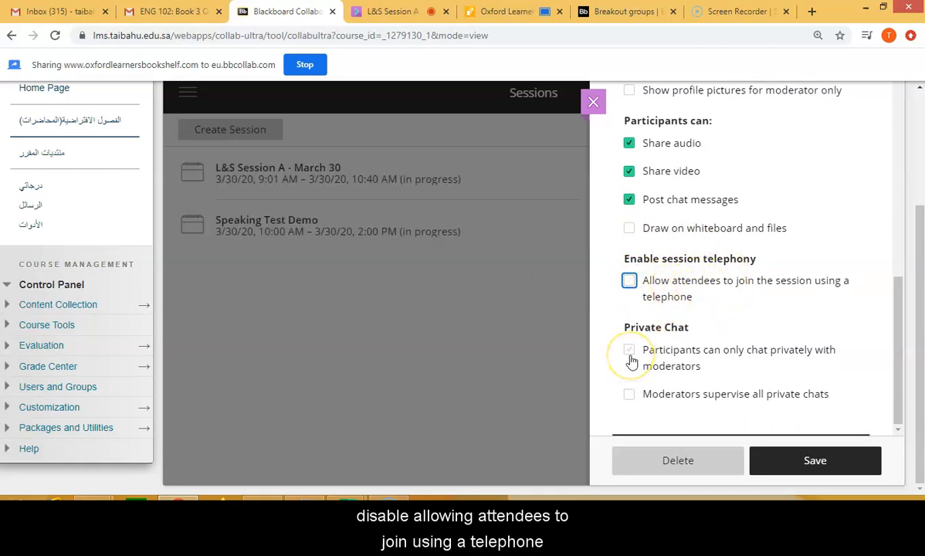
pyautogui.click(629, 349)
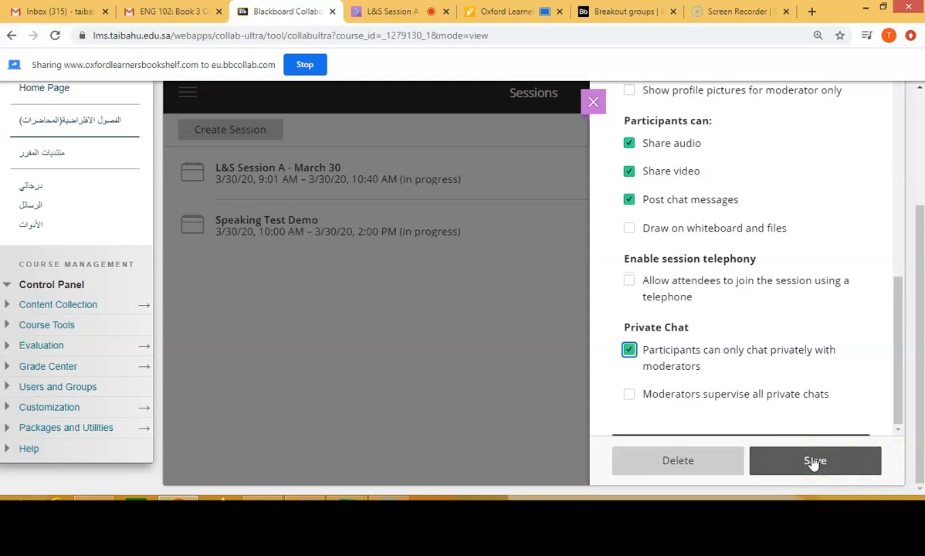
# Save the Speaking Test Demo session so it lists under Sessions, 10:00 AM–2:00 PM.
pyautogui.click(815, 460)
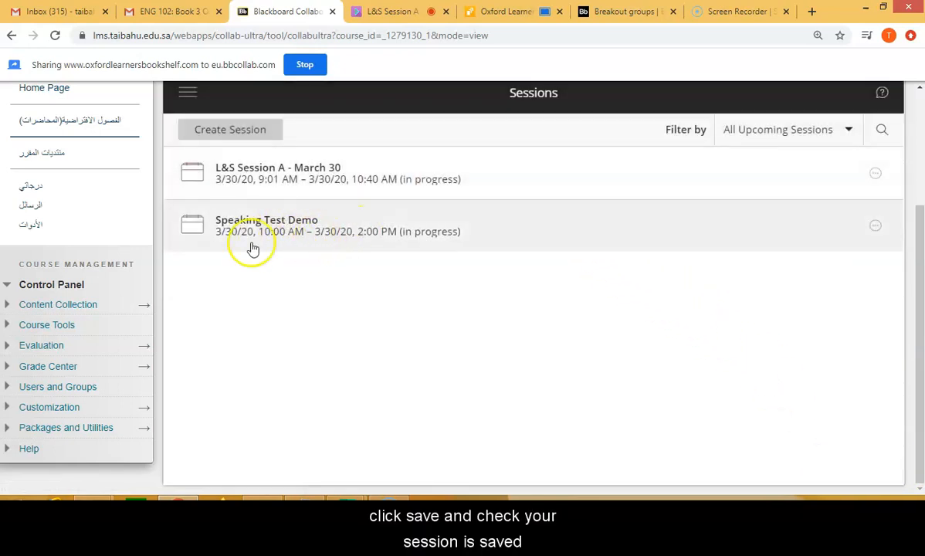
pyautogui.moveTo(318, 245)
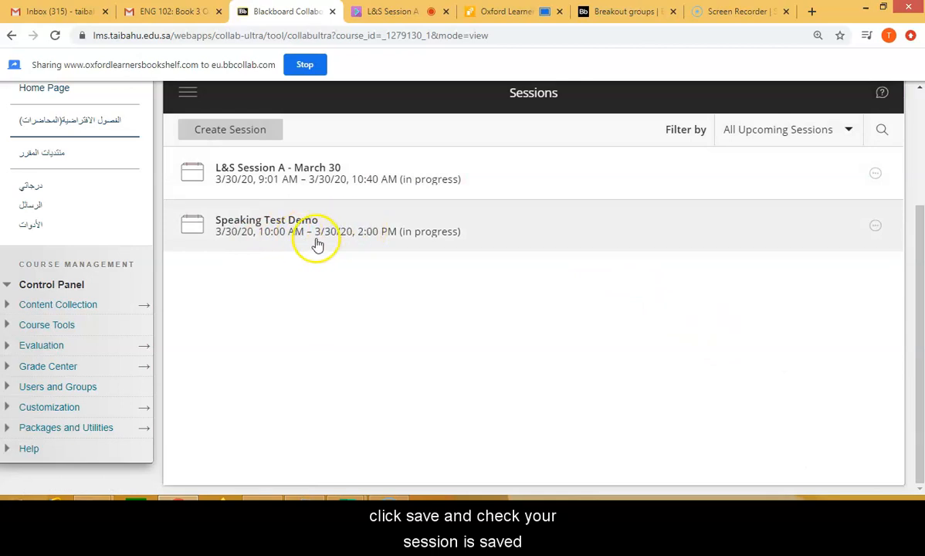